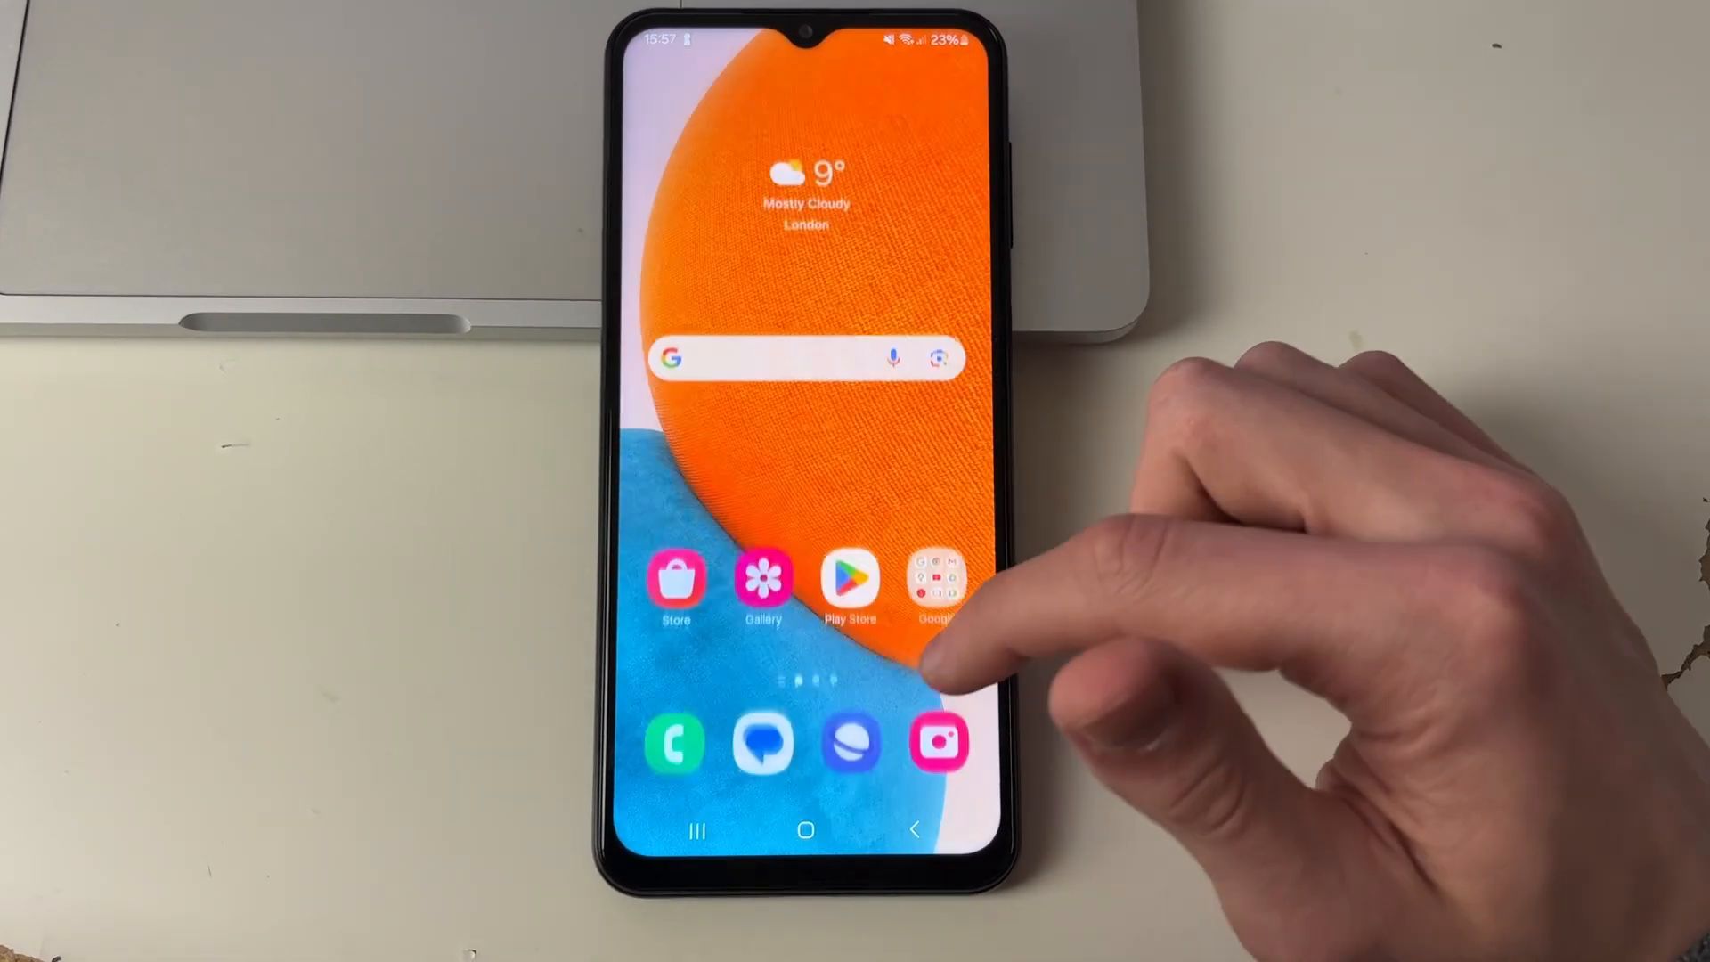
- Launch Google Drive from the Google apps folder on the home screen
{"action": "left_click", "coordinate": [934, 586]}
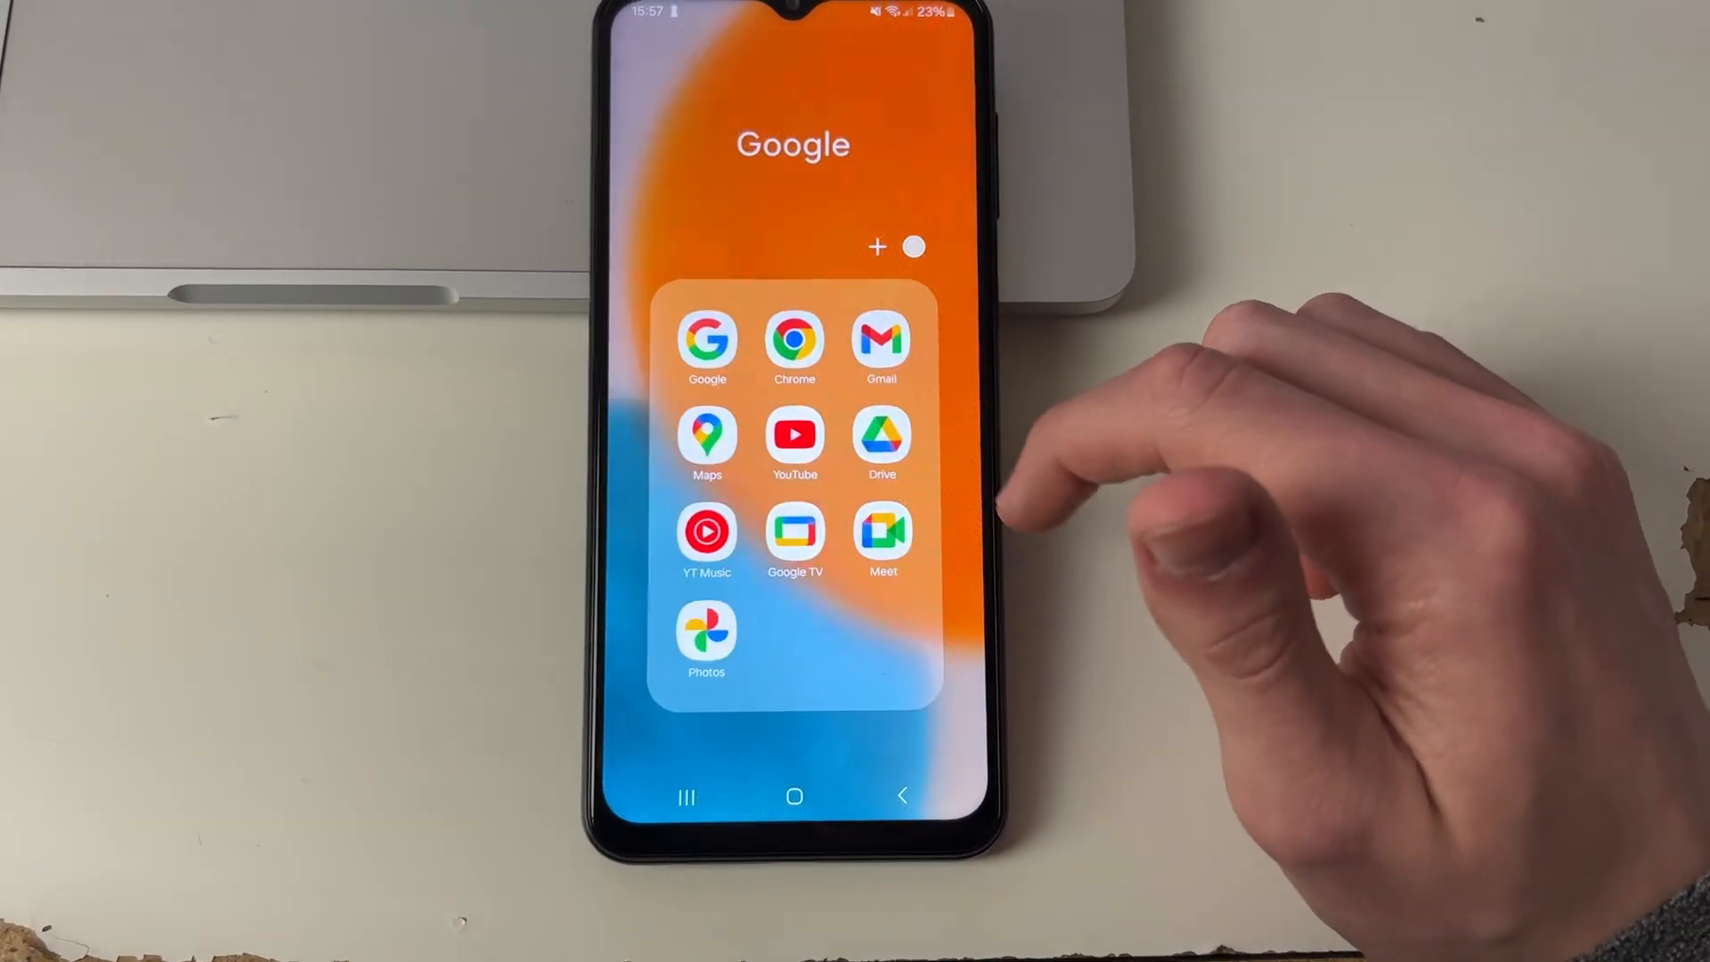
{"action": "left_click", "coordinate": [882, 437]}
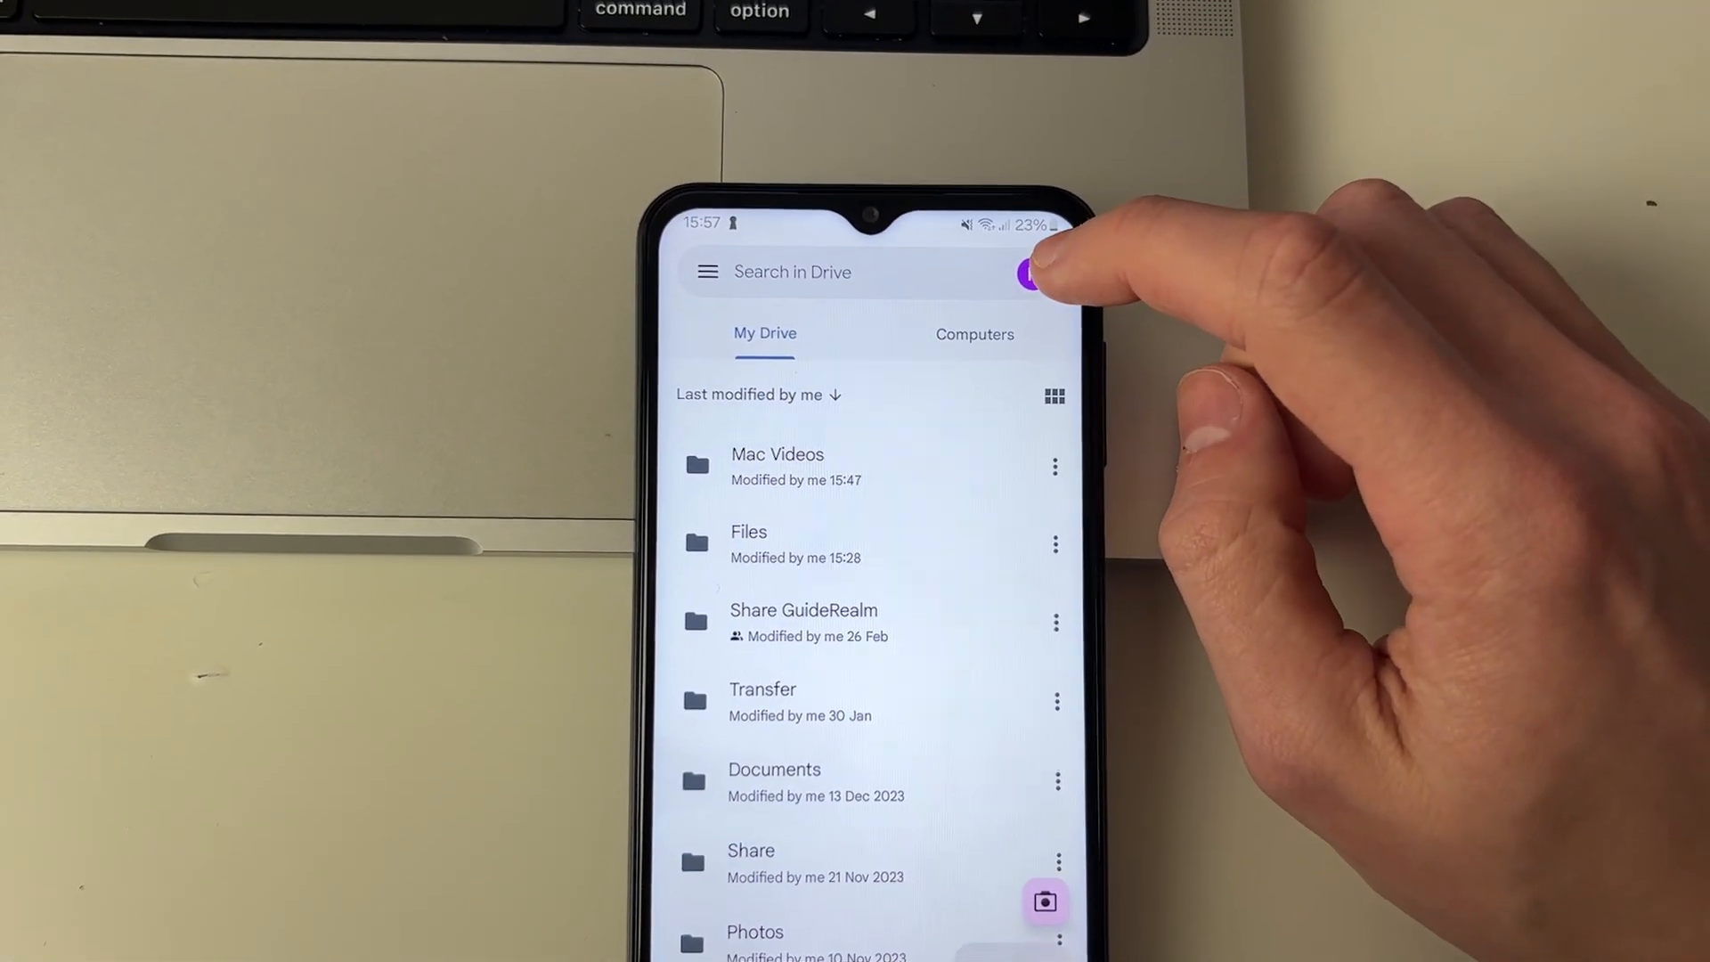
- View the signed-in Google account panel, then return to the My Drive list
{"action": "left_click", "coordinate": [1028, 276]}
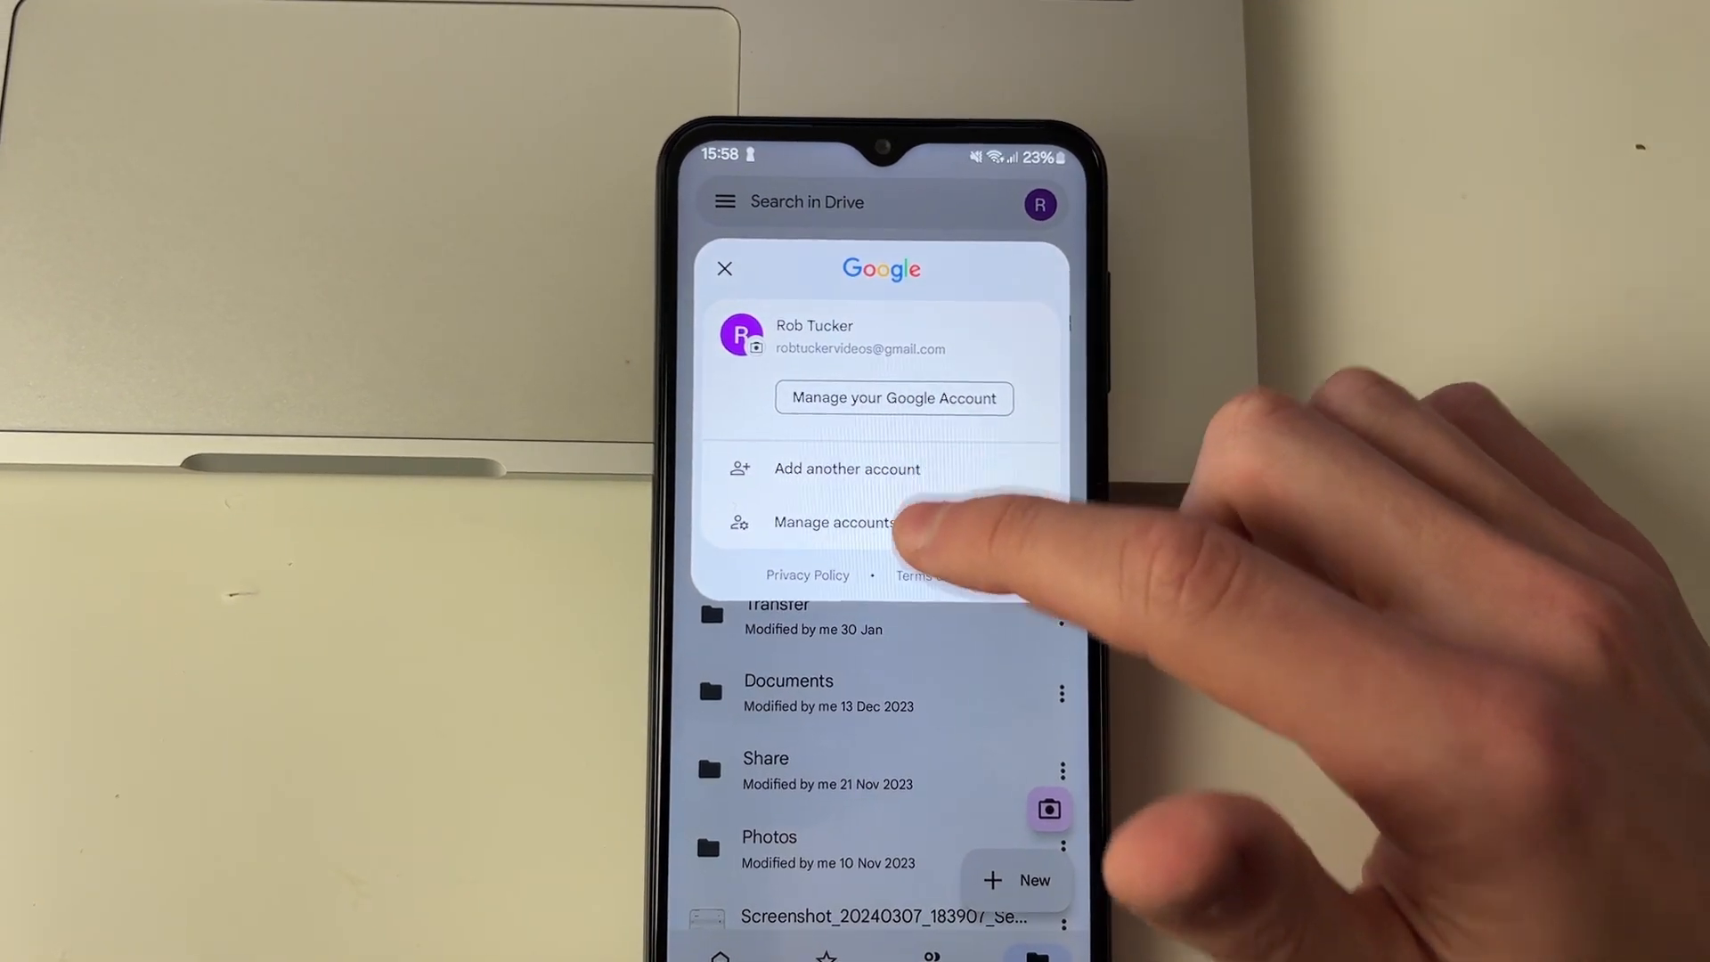
{"action": "left_click", "coordinate": [724, 268]}
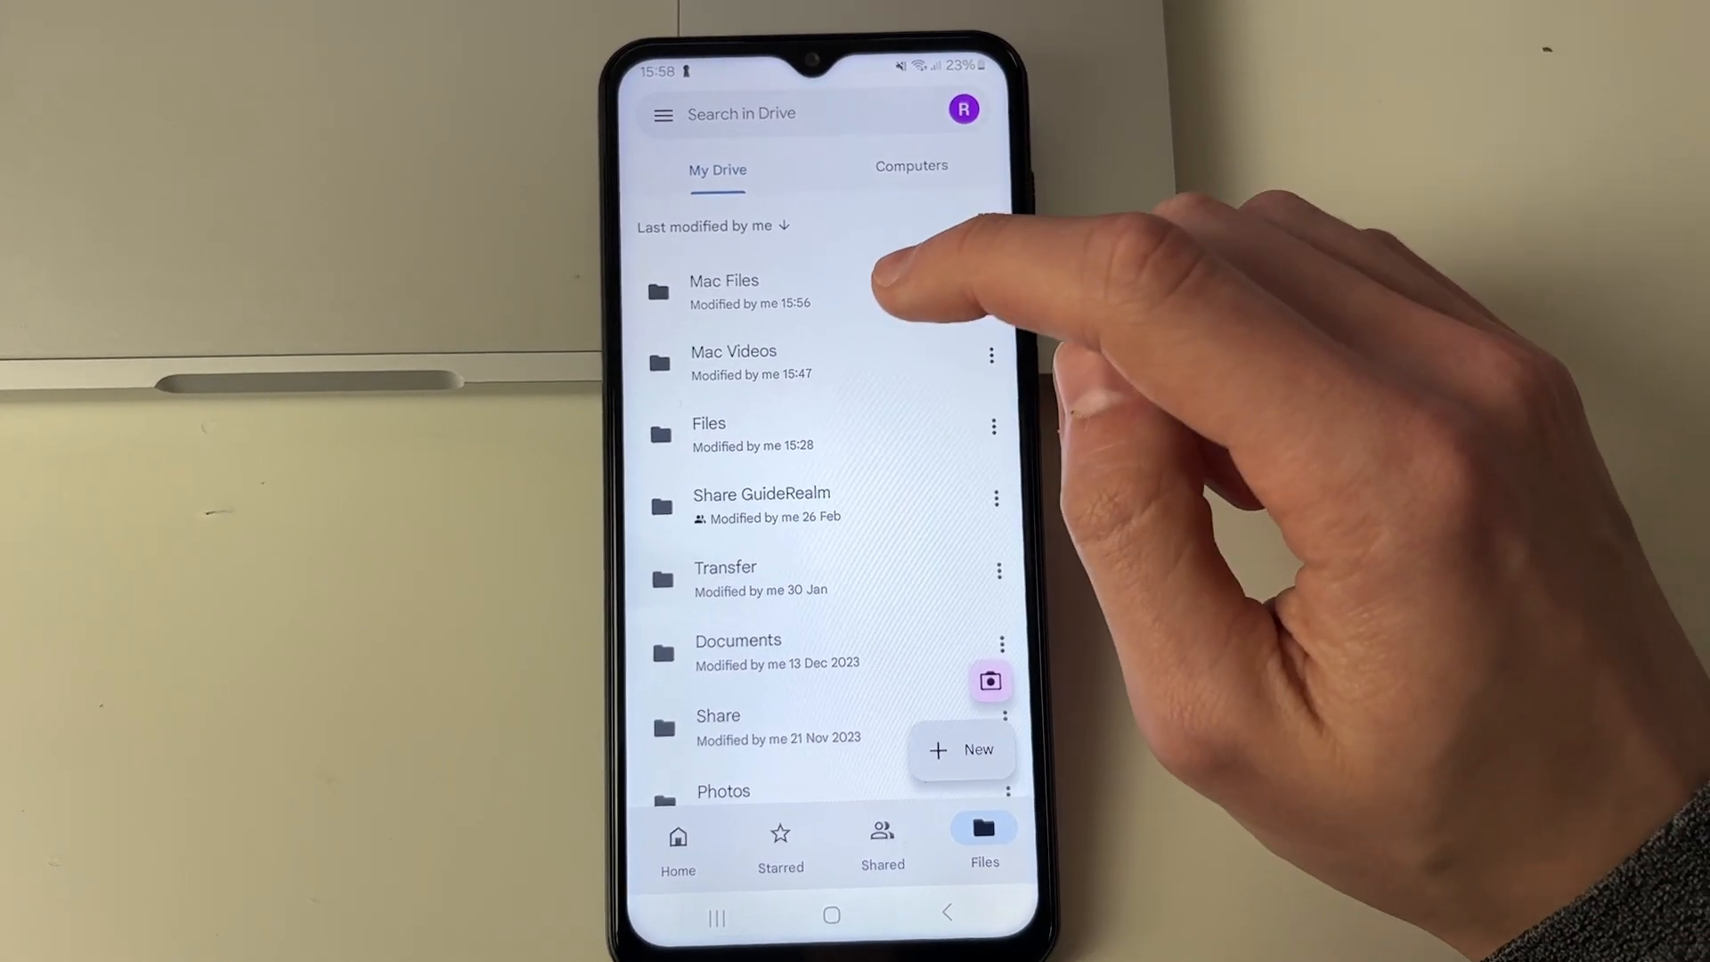
- Download GuideRealm Guide.docx and GuideRealm Test.pdf from Mac Files and view them in Downloads
{"action": "left_click", "coordinate": [723, 291]}
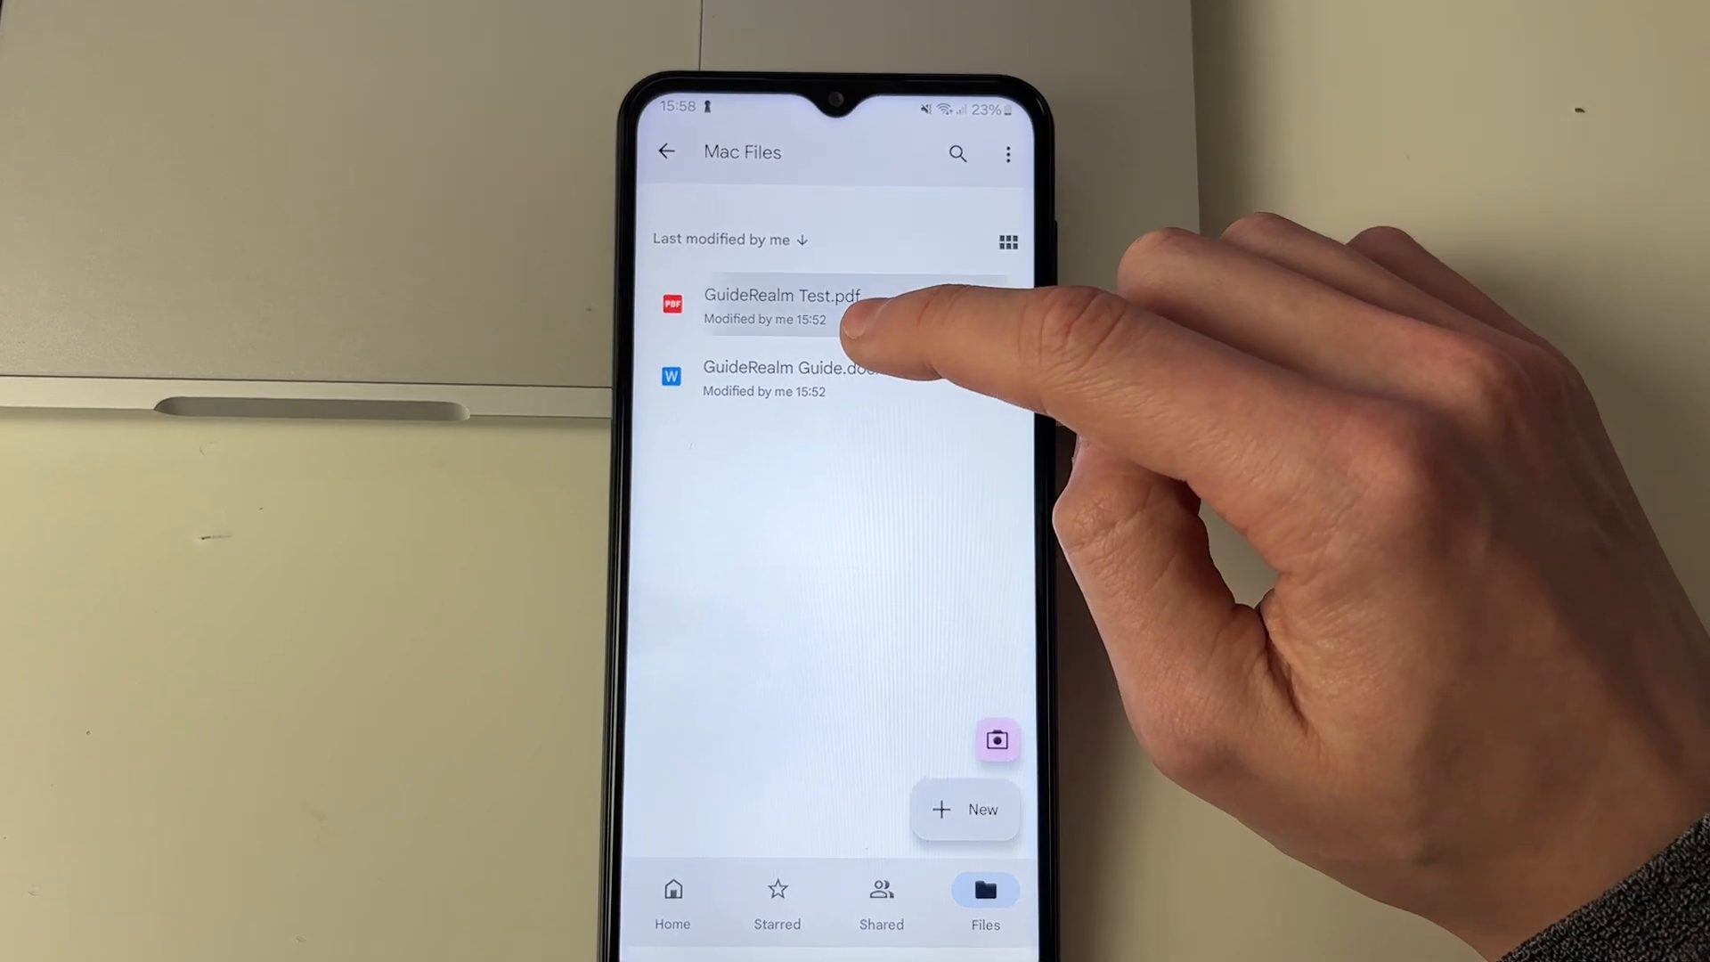
{"action": "left_click", "coordinate": [798, 307]}
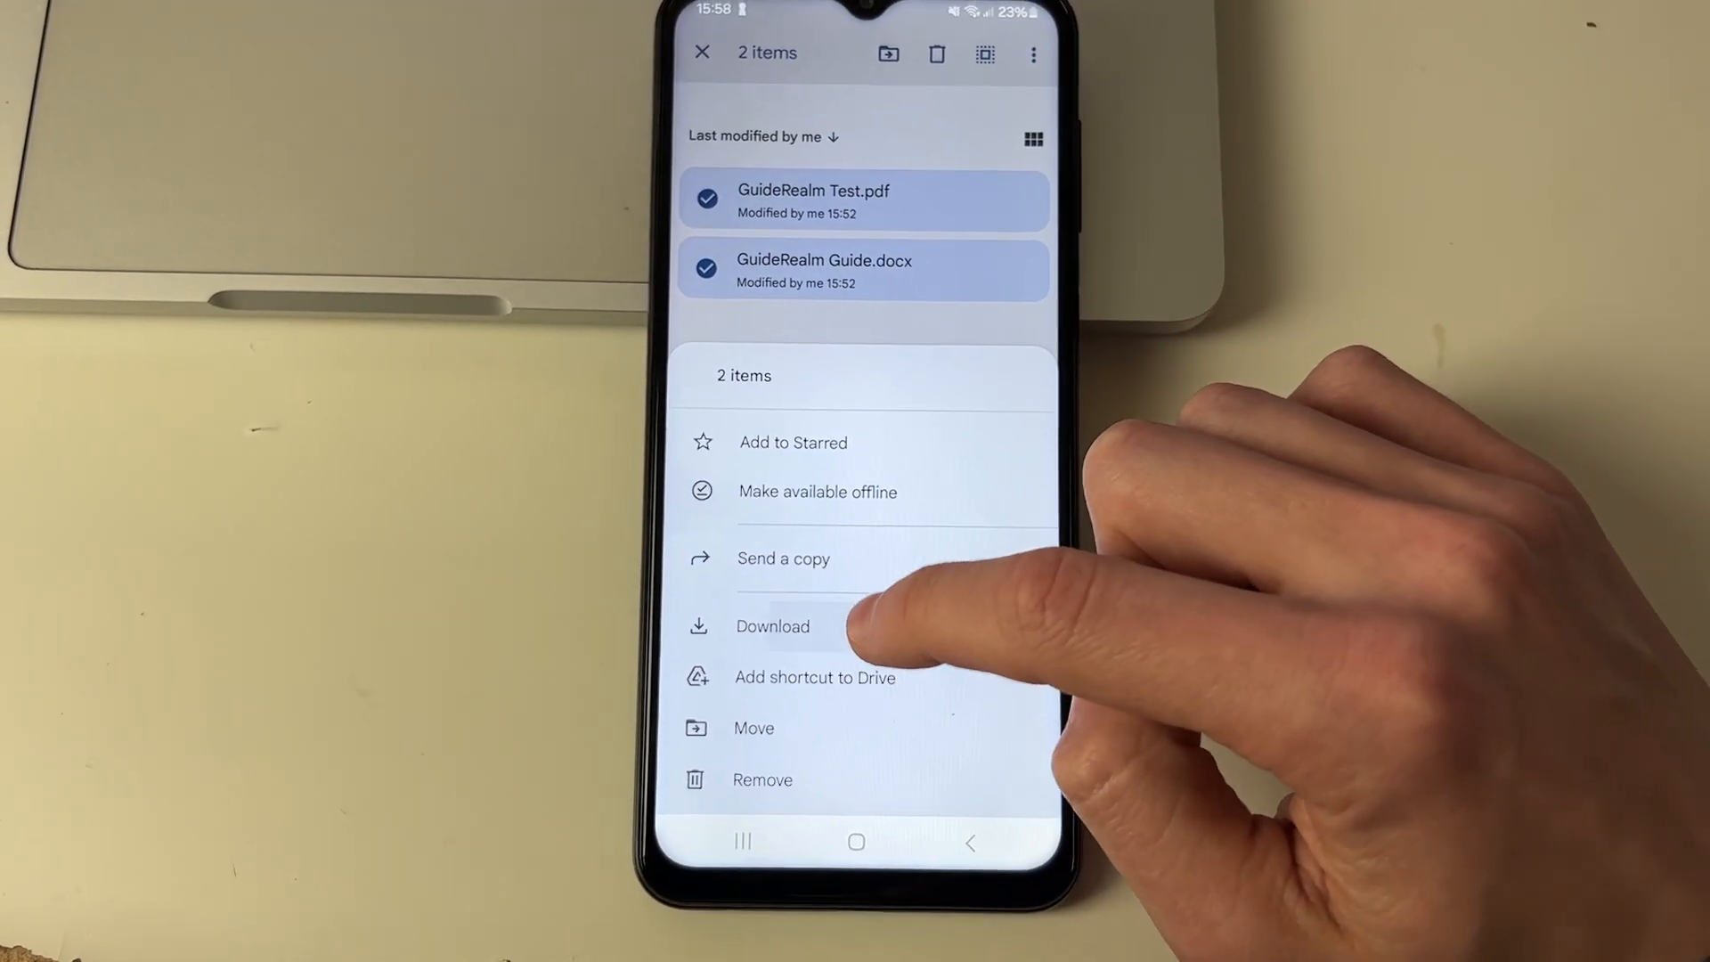
{"action": "left_click", "coordinate": [774, 627]}
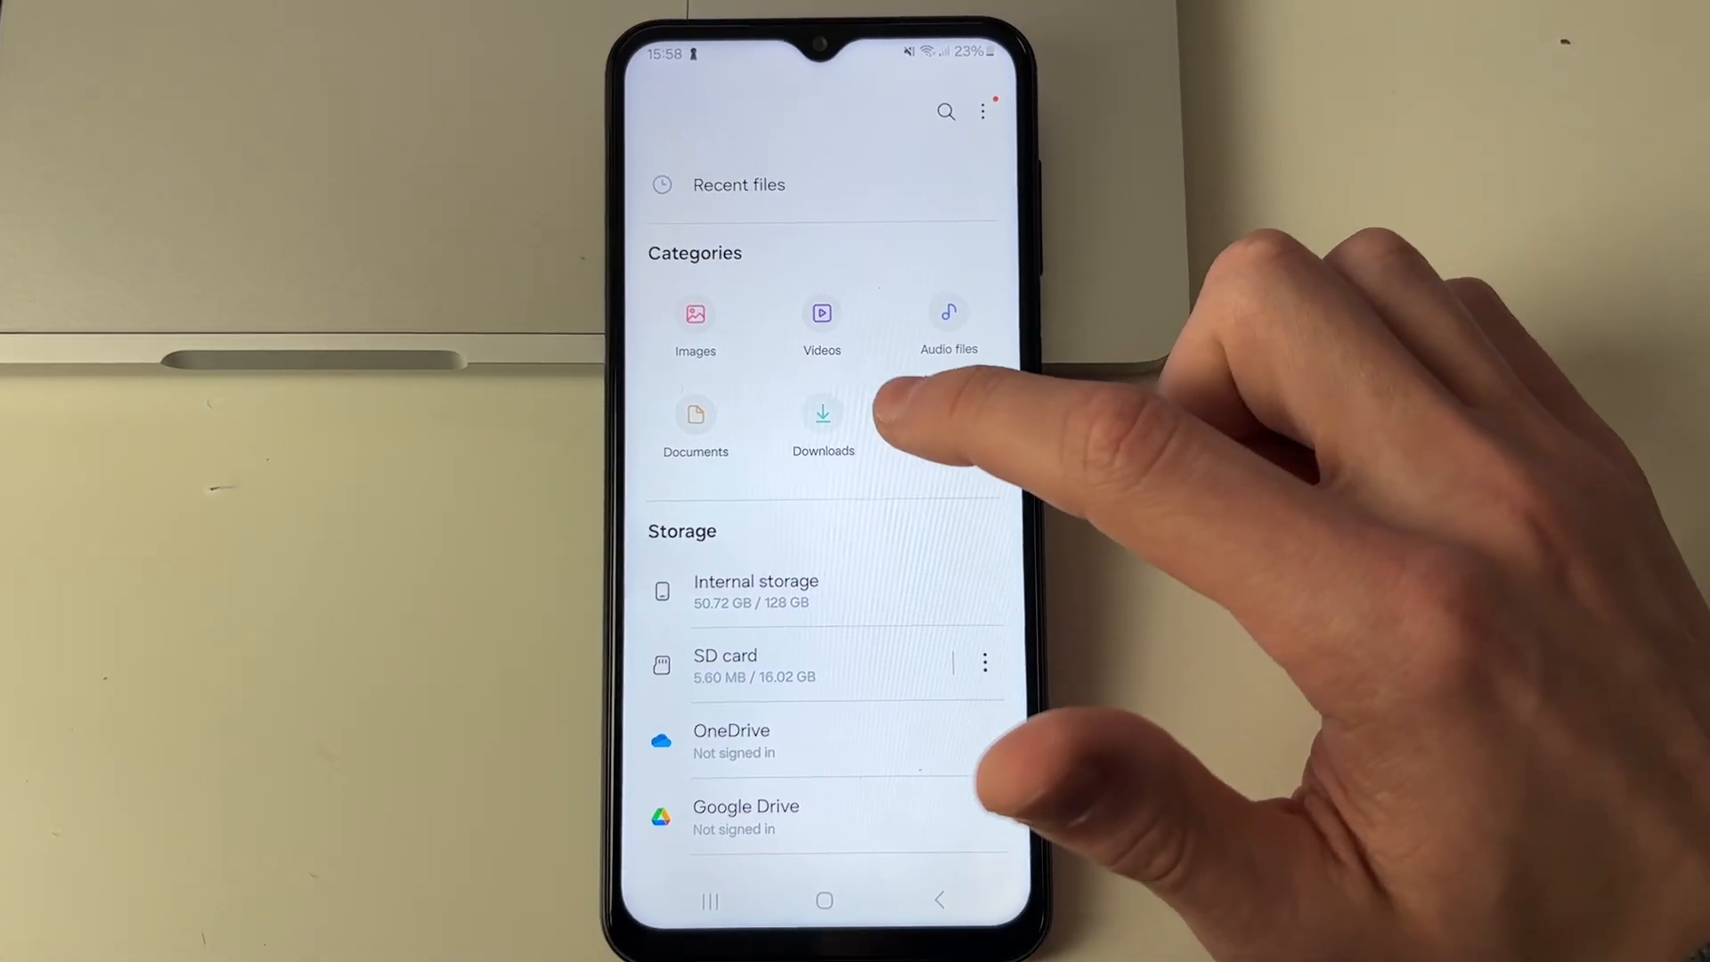
{"action": "left_click", "coordinate": [823, 414]}
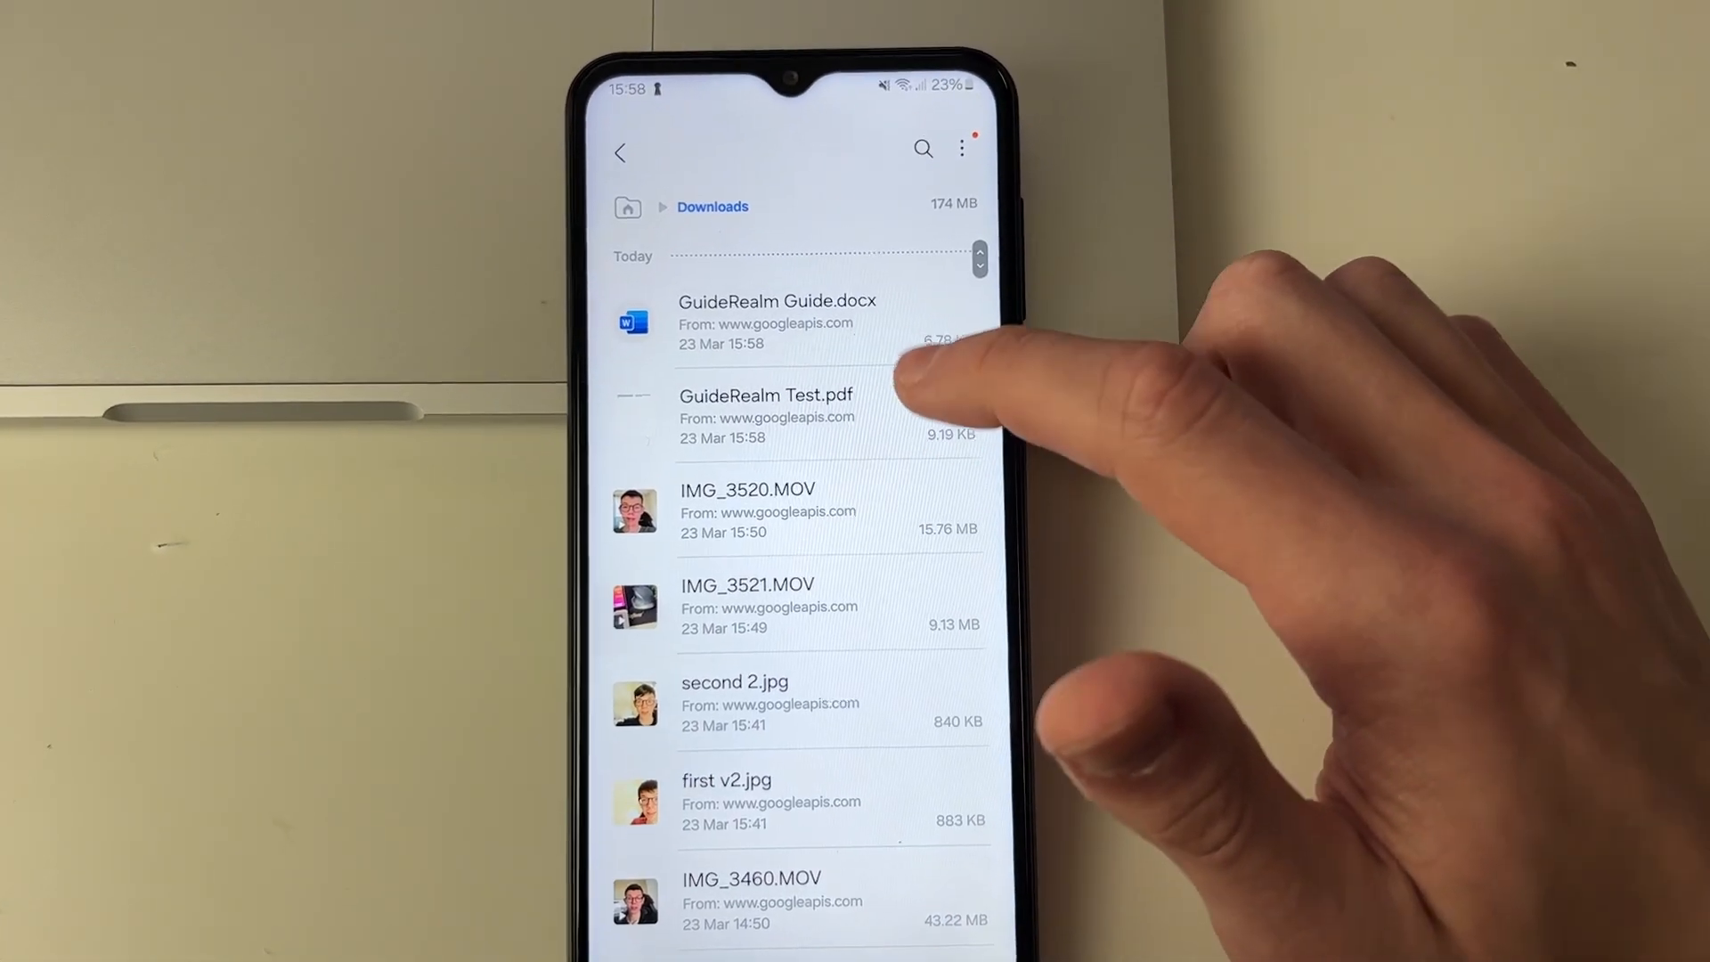